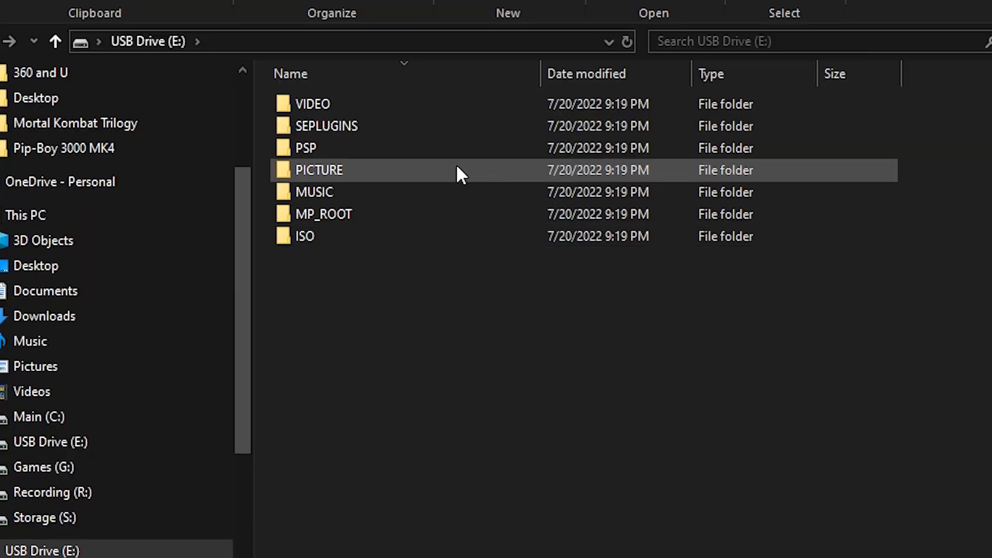
Step: Open the PSP folder on USB Drive (E:) to reveal GAME, SAVEDATA and SYSTEM
double_click(307, 147)
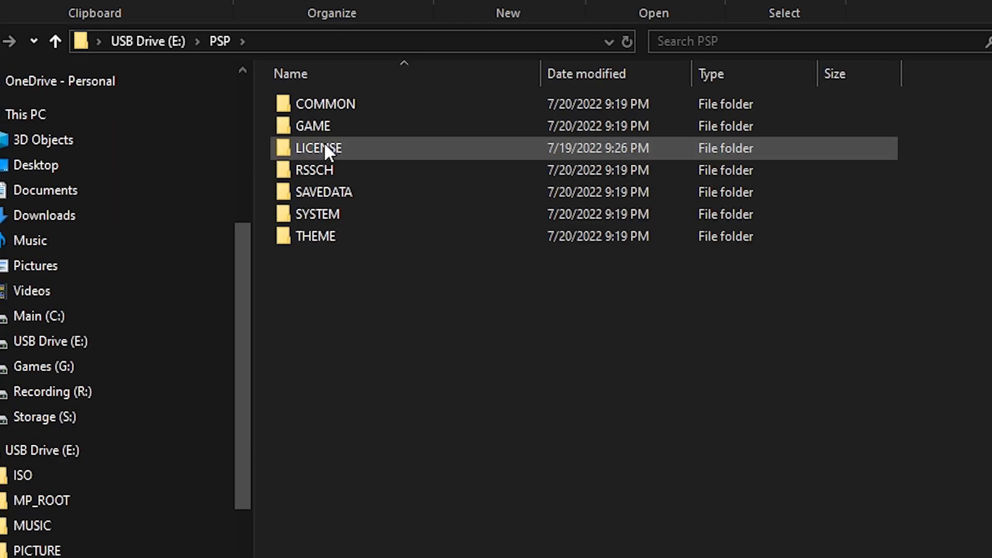